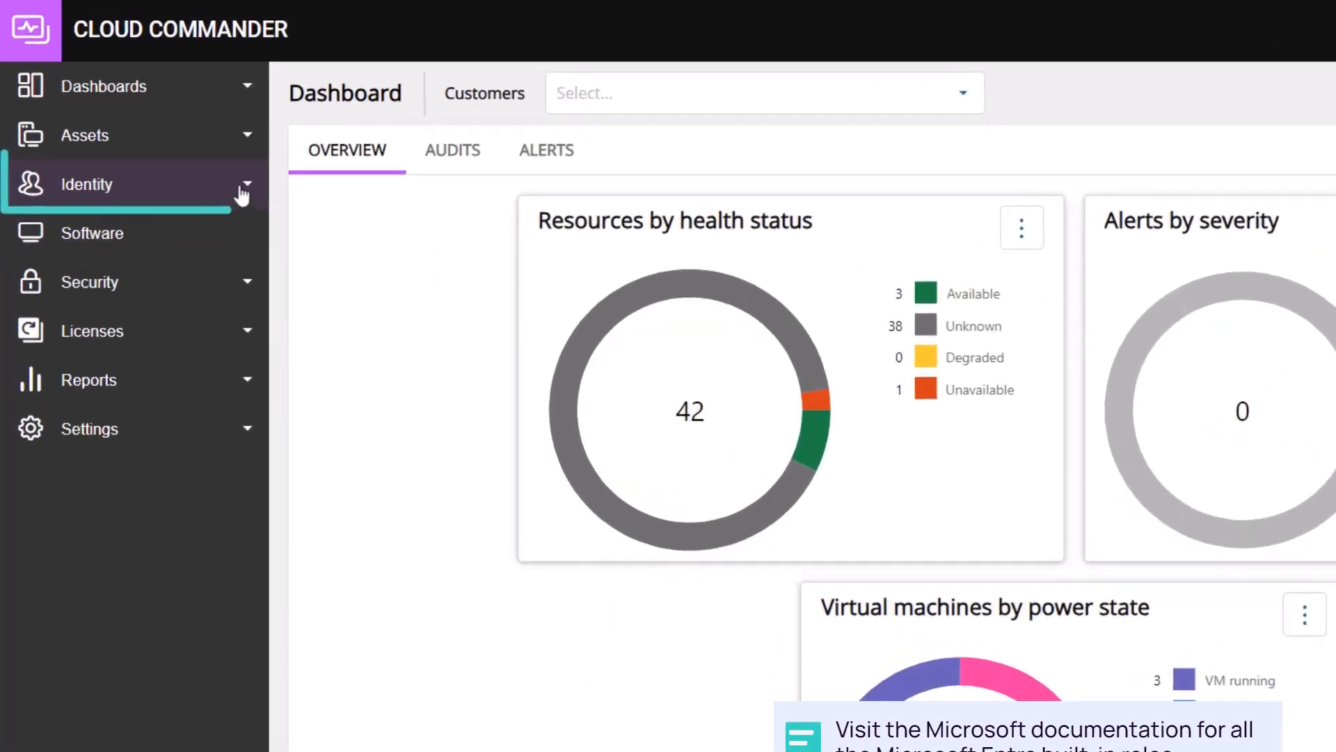
# Expand the Identity section in the sidebar and go to the Users list
pyautogui.click(85, 183)
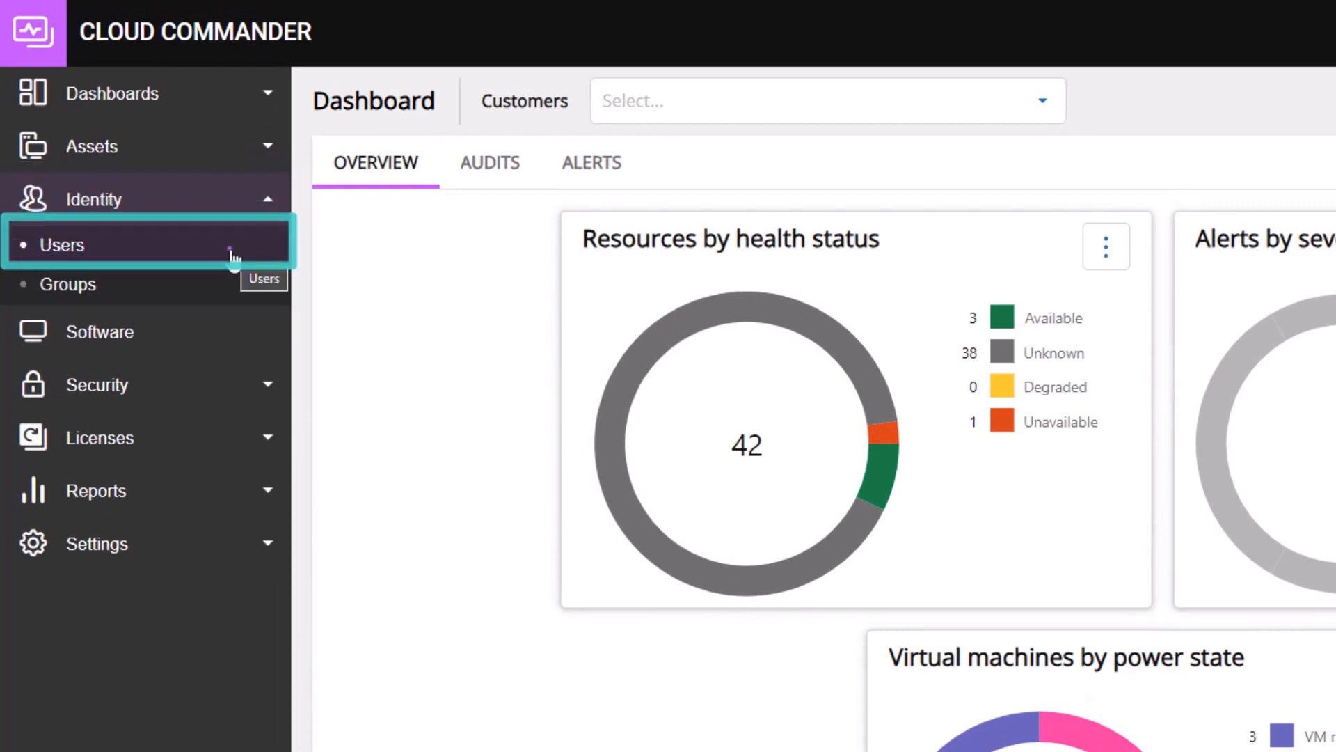
pyautogui.click(61, 244)
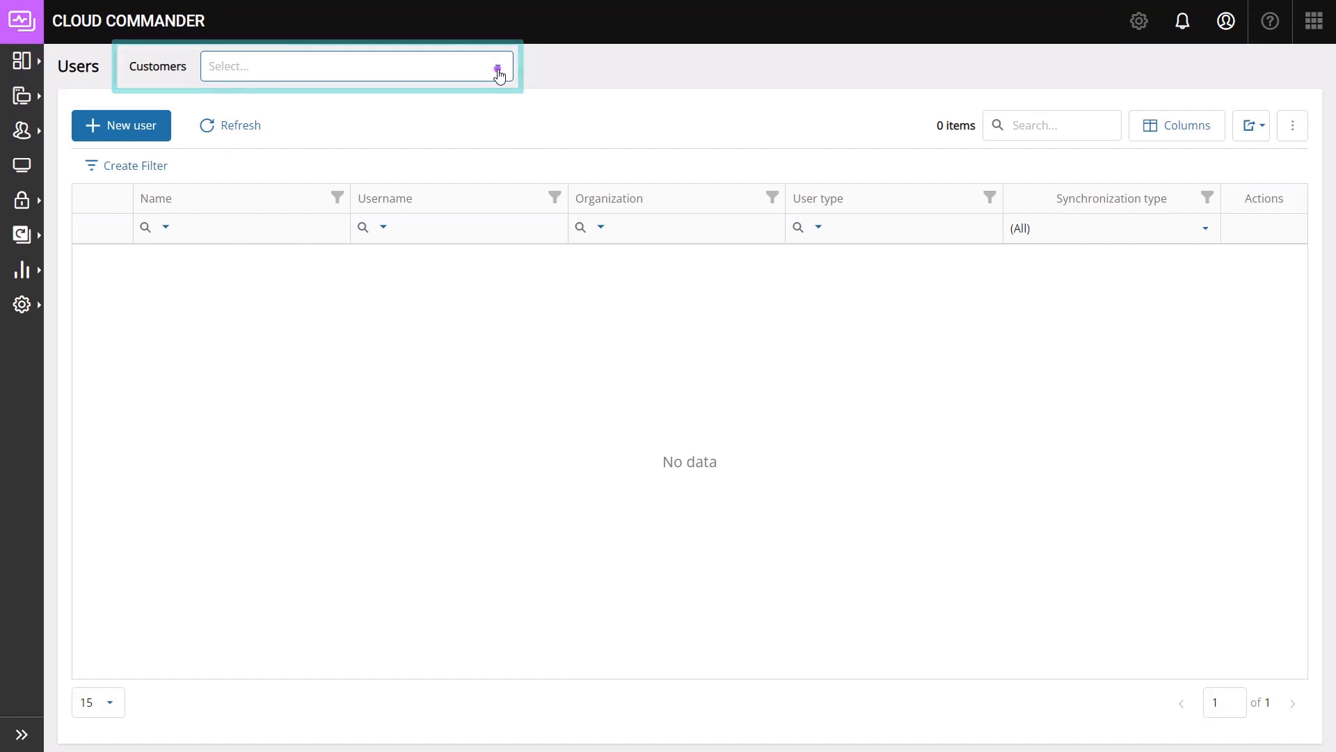
# Filter Air Gotham's users by the name 'Bruce' and open the matching user's page
pyautogui.click(286, 180)
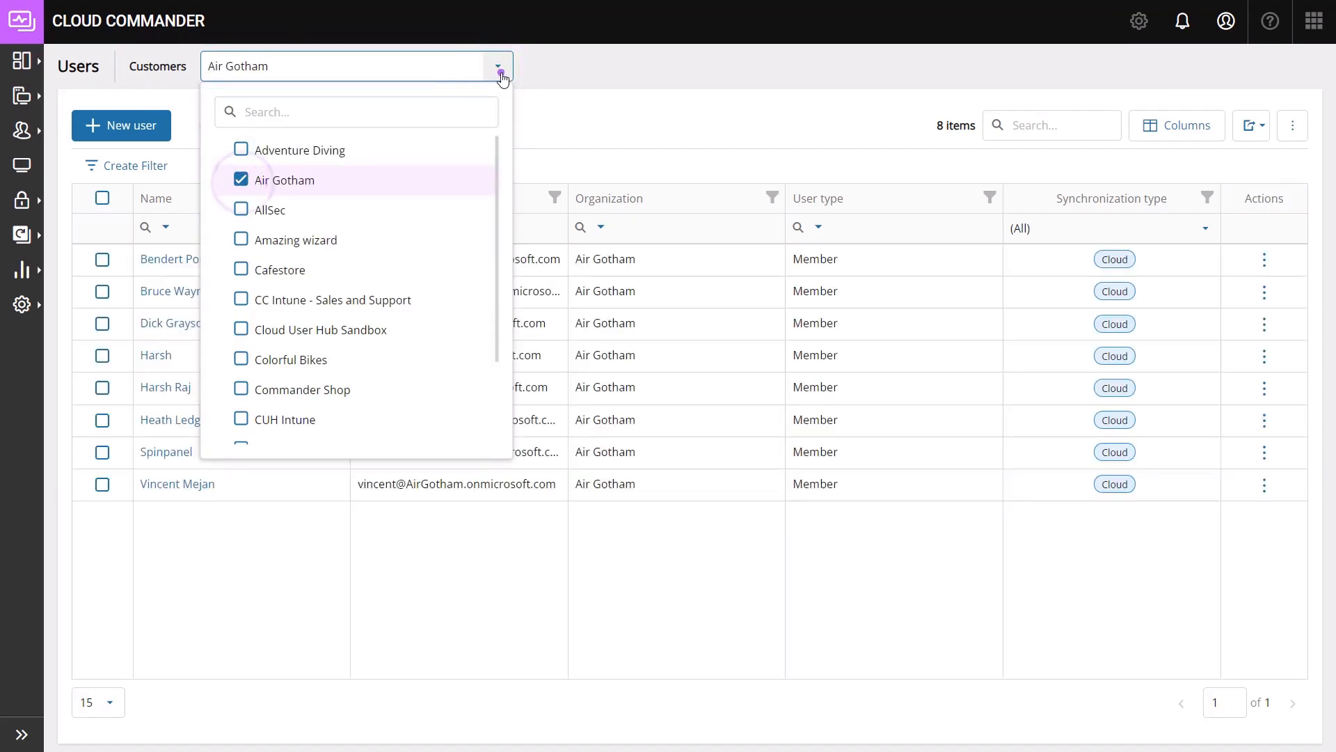
pyautogui.click(498, 65)
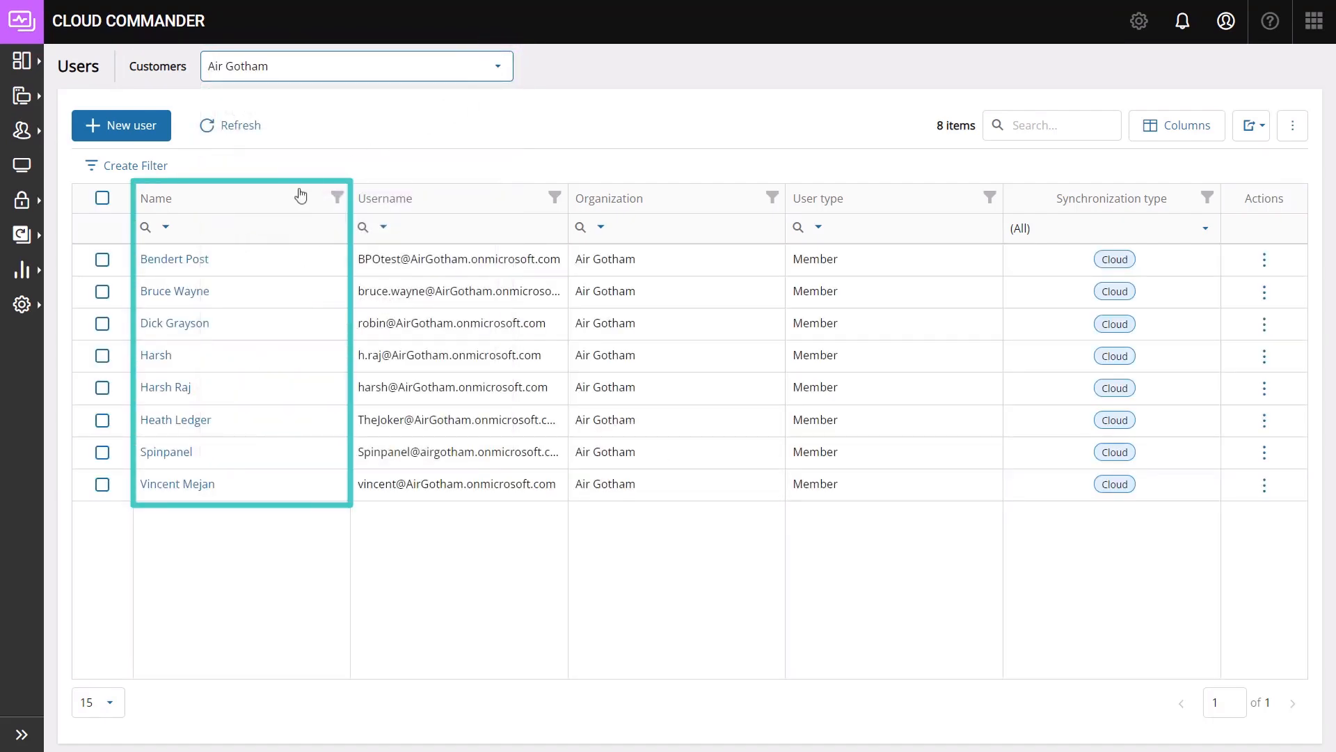
pyautogui.write('Bruce')
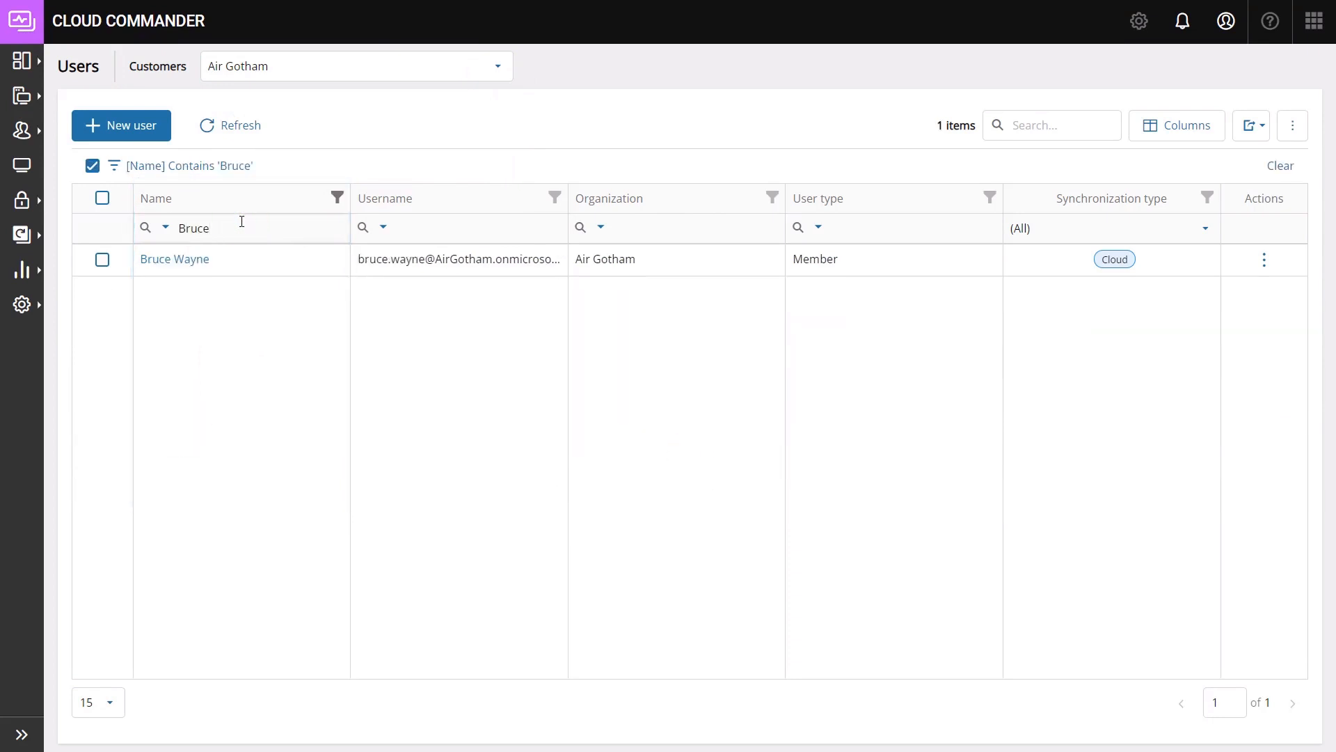
pyautogui.click(174, 258)
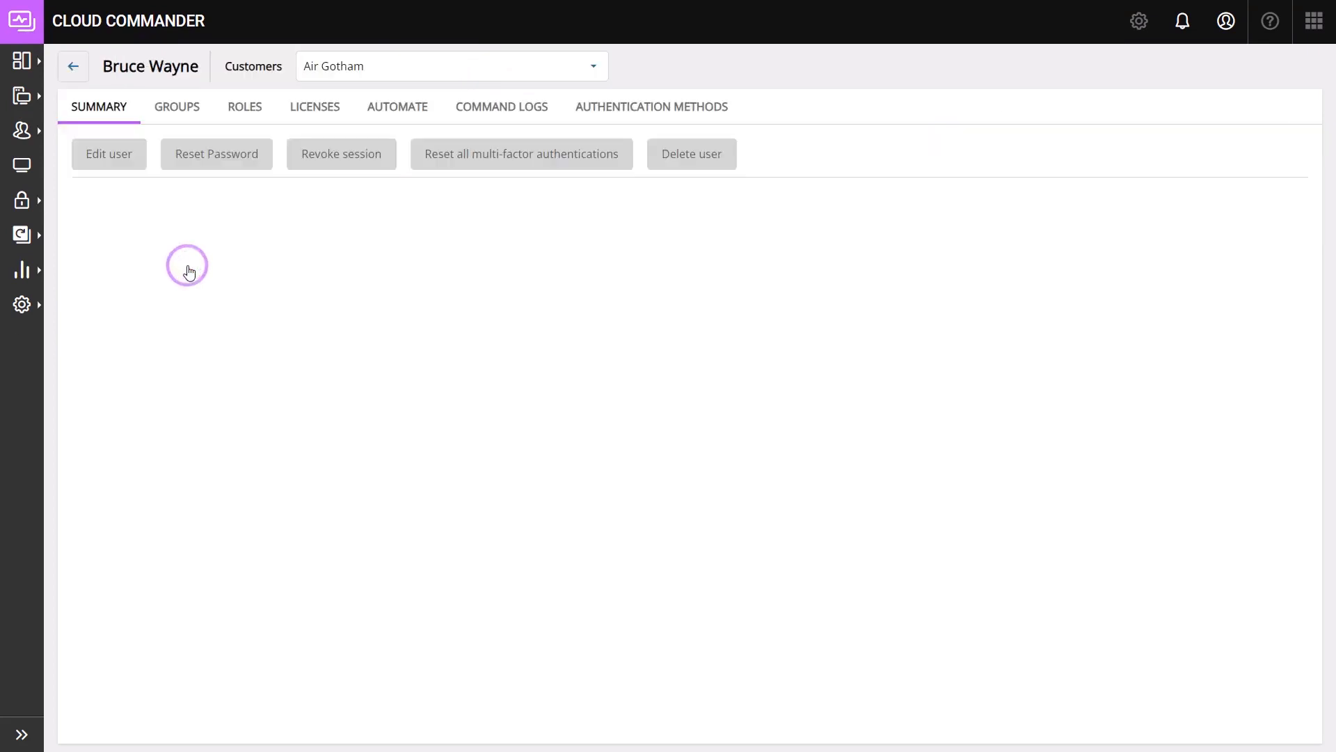
# From the Summary tab, reset all of Bruce Wayne's multi-factor authentications and confirm
pyautogui.click(98, 107)
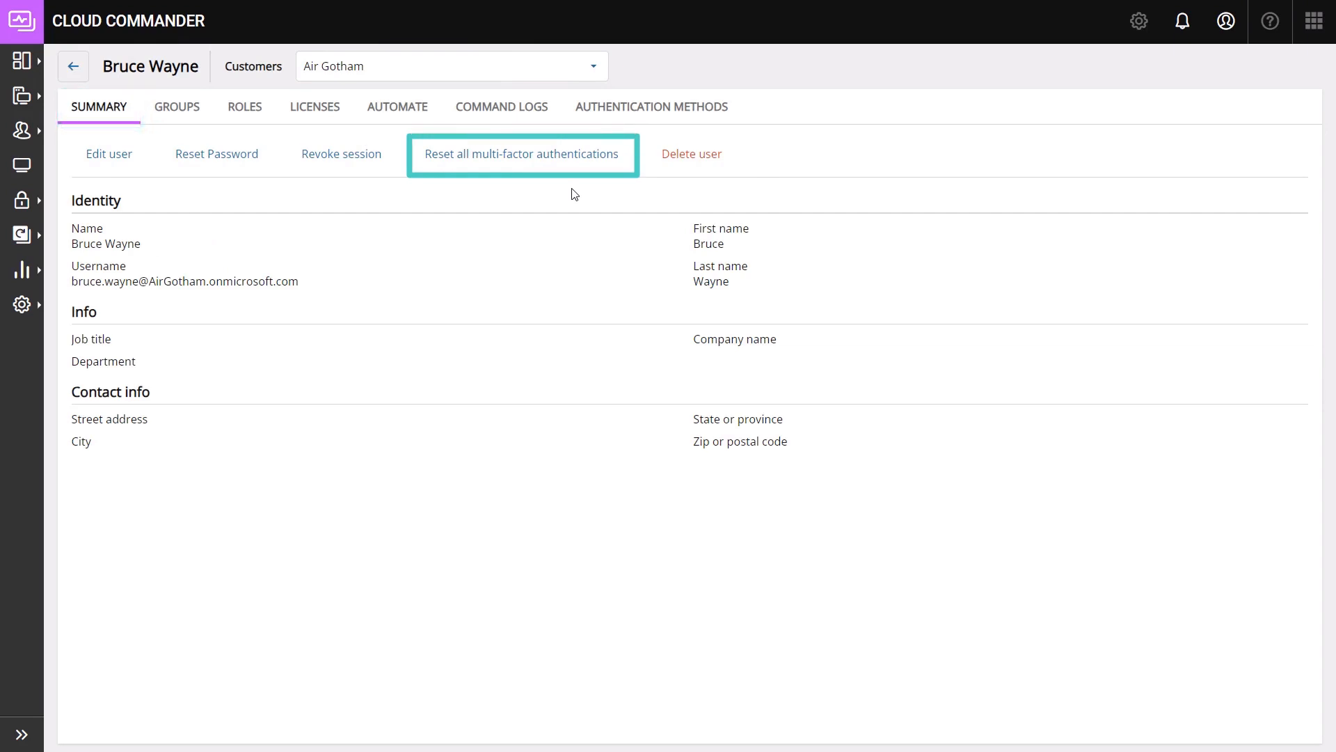
pyautogui.click(521, 155)
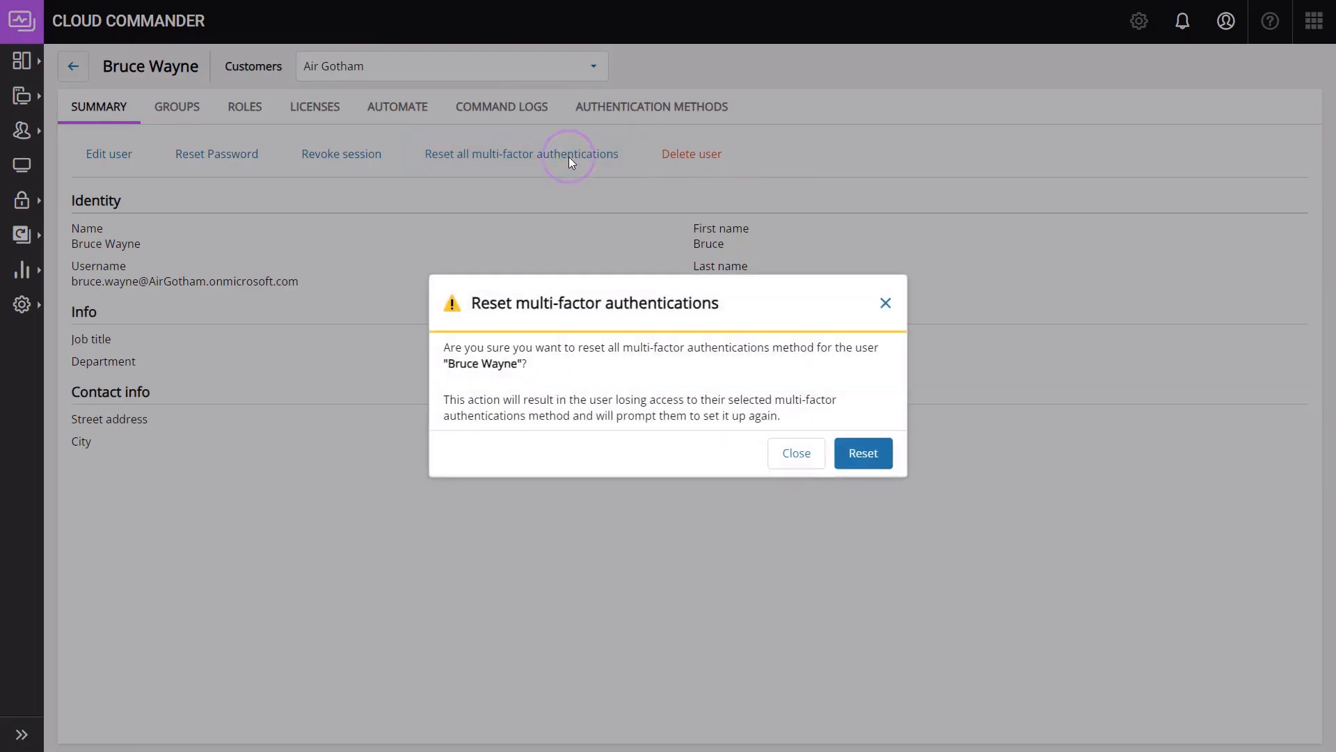
pyautogui.click(862, 452)
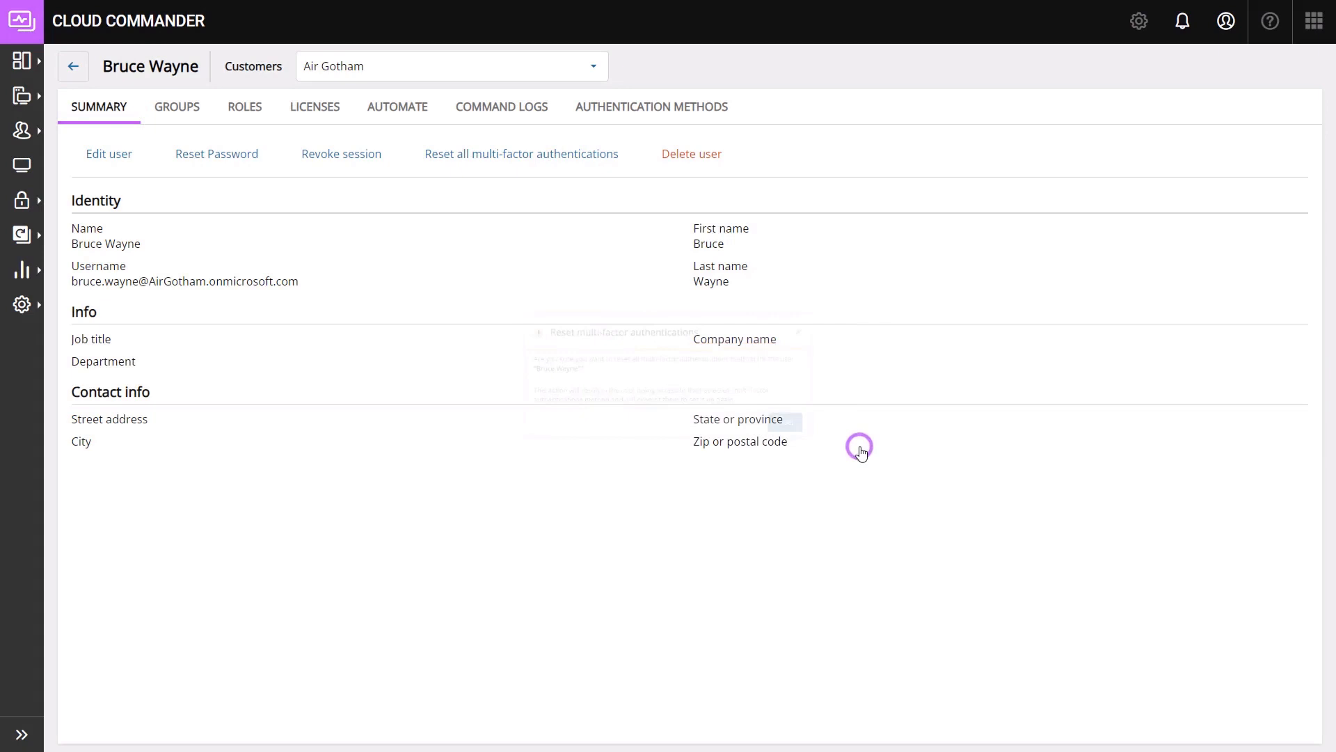